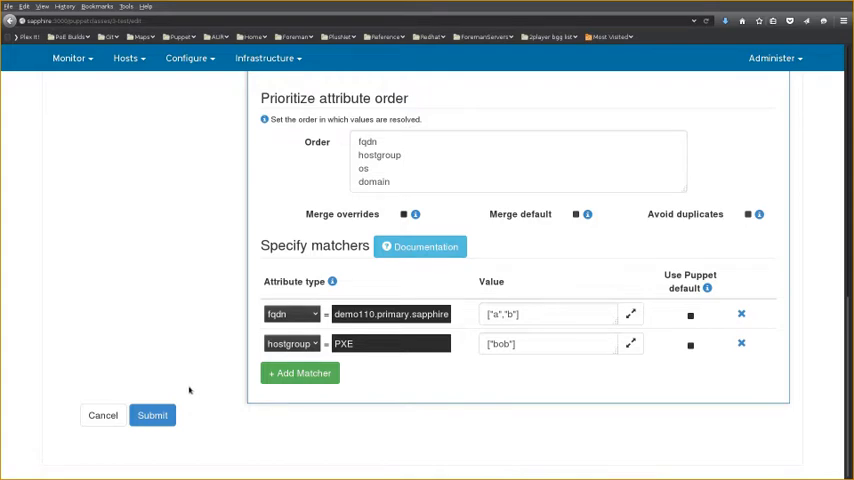
{"action": "mouse_move", "coordinate": [281, 415]}
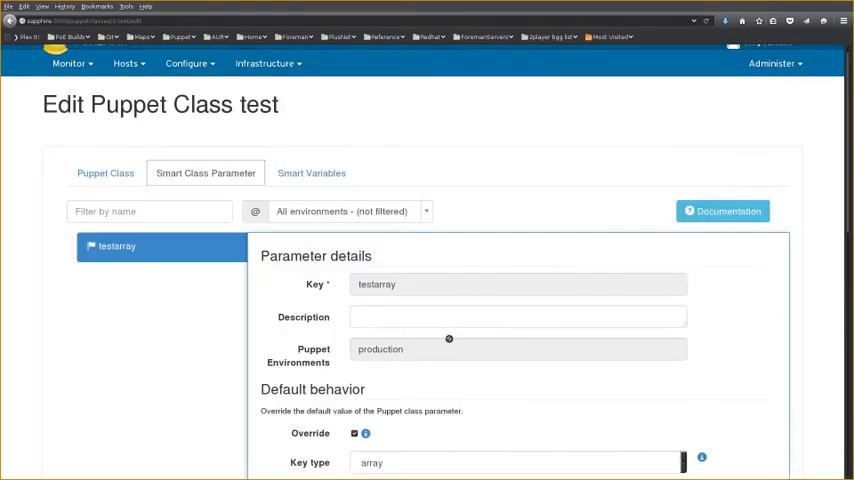
Enable Merge overrides on the testarray parameter and save the test class
{"action": "scroll", "scroll_direction": "down", "scroll_amount": 3}
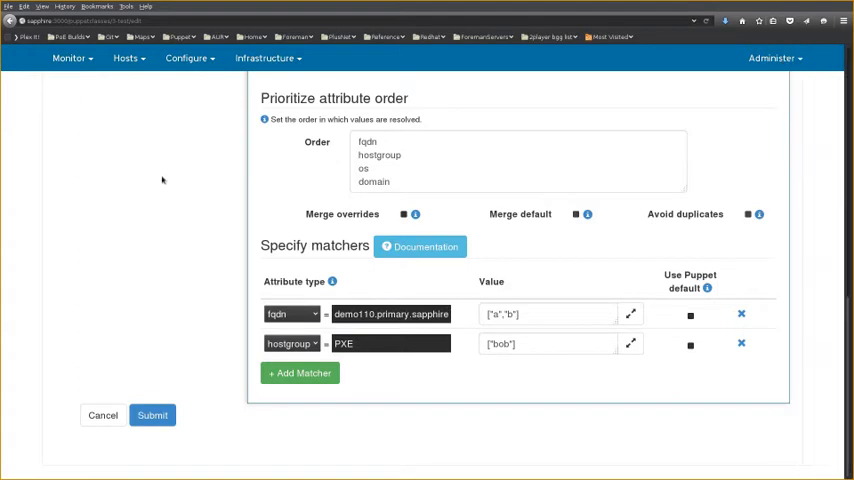
{"action": "left_click", "coordinate": [404, 214]}
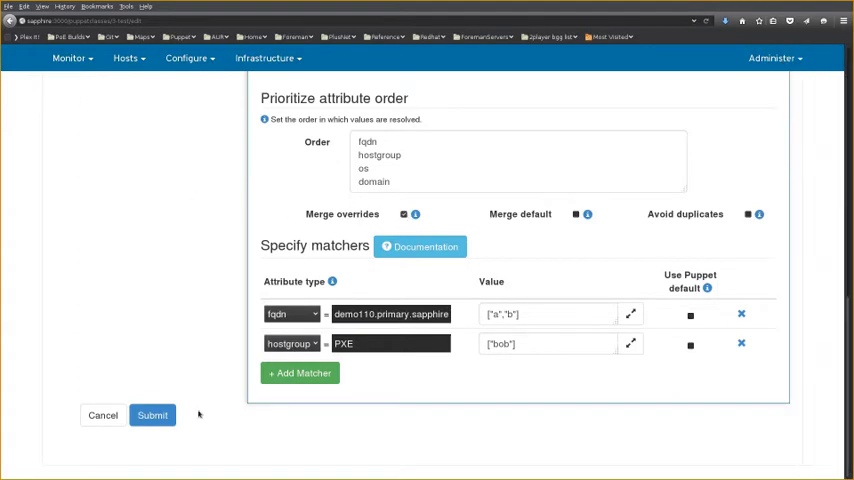
{"action": "left_click", "coordinate": [152, 415]}
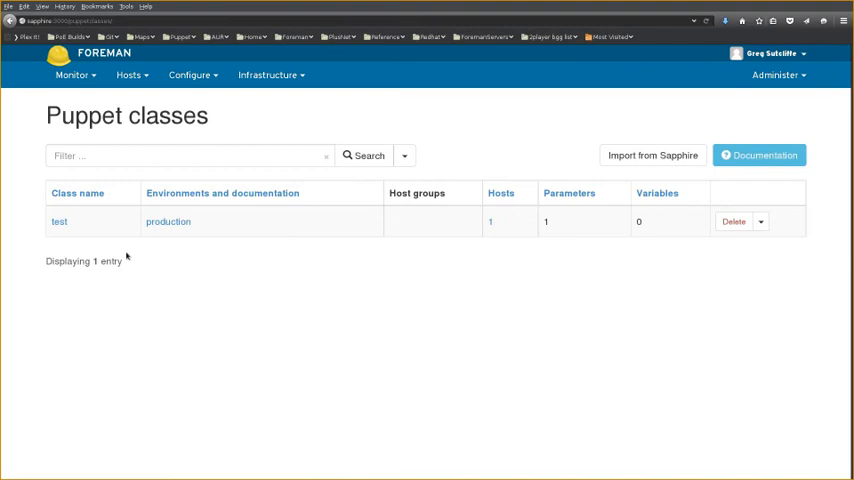
Reopen the test class and enable Merge default for testarray, then save it
{"action": "left_click", "coordinate": [59, 221]}
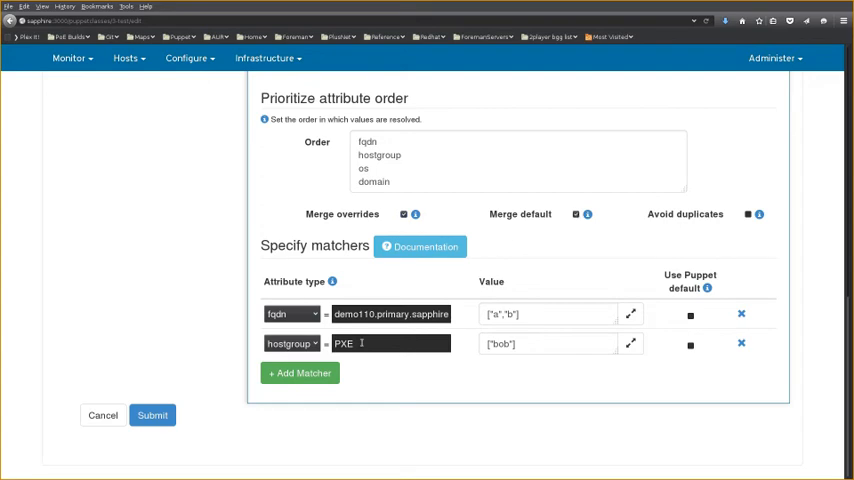
{"action": "left_click", "coordinate": [152, 415]}
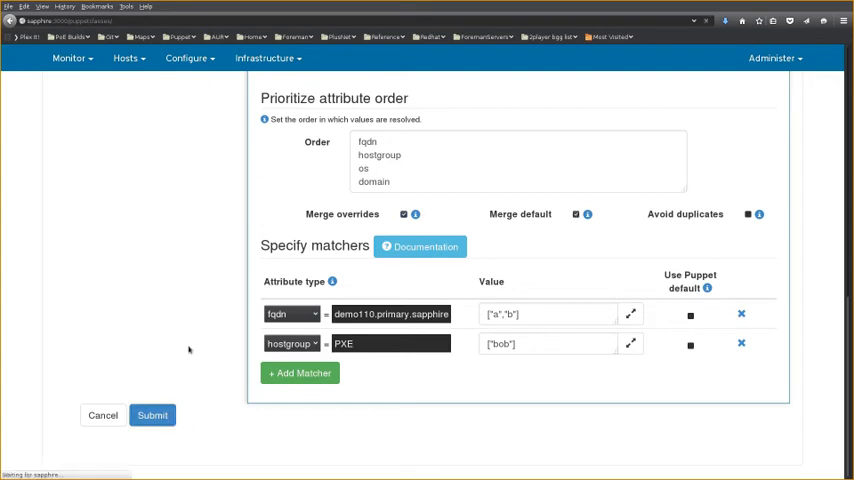
{"action": "left_click", "coordinate": [152, 415]}
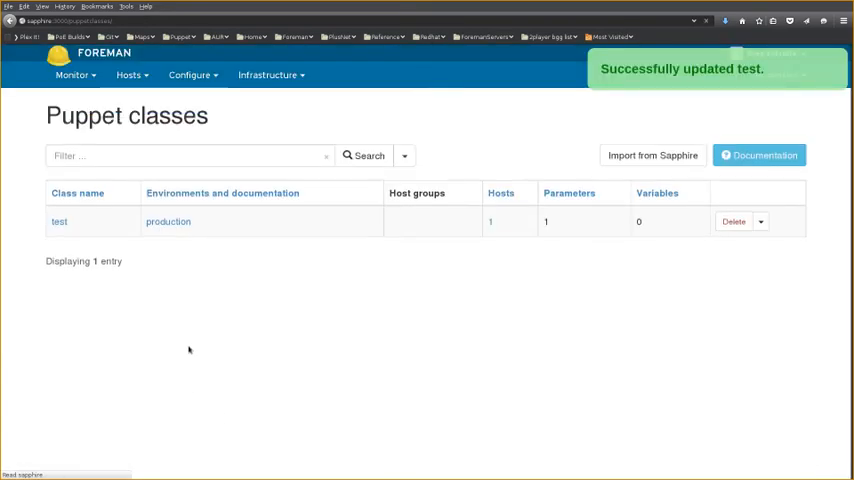